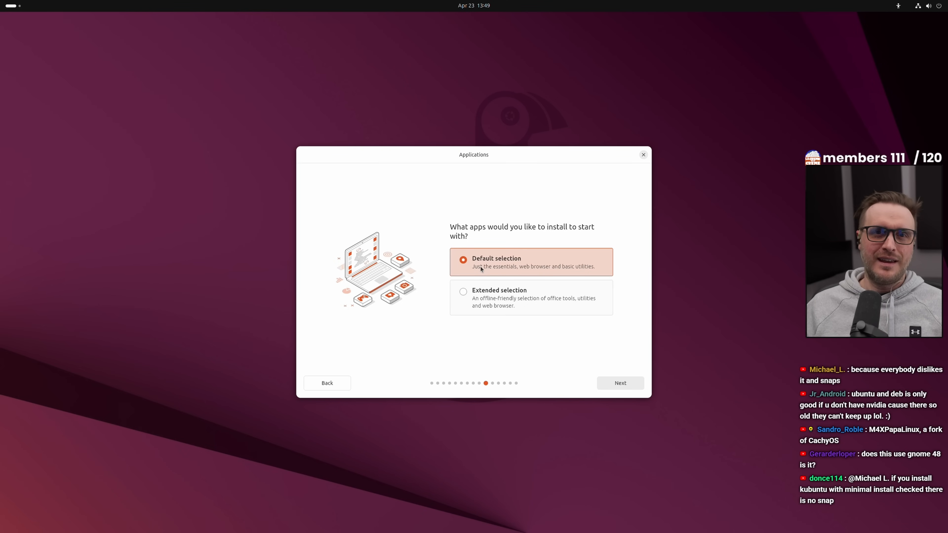
Keep the default starter apps: essentials, web browser and basic utilities
{"action": "left_click", "coordinate": [618, 383]}
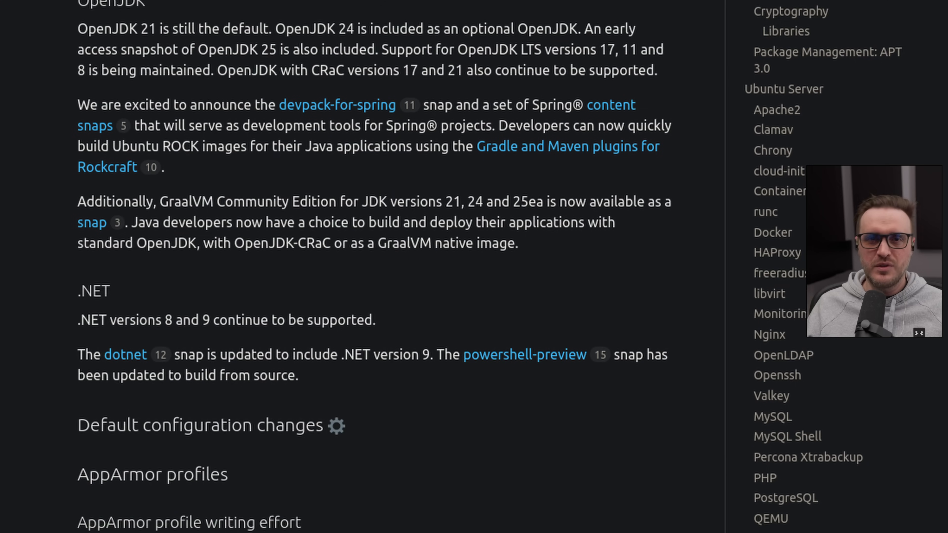
Scroll the release notes down to the OpenJDK, .NET and default configuration sections
{"action": "scroll", "scroll_direction": "down", "scroll_amount": 3}
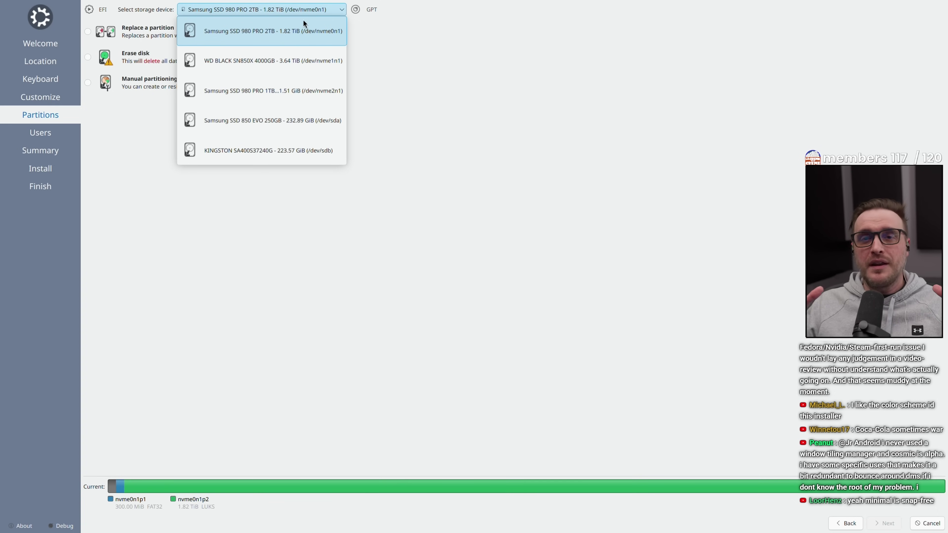
Choose Samsung SSD 980 PRO 2TB (/dev/nvme0n1) as the install storage device
{"action": "left_click", "coordinate": [268, 150]}
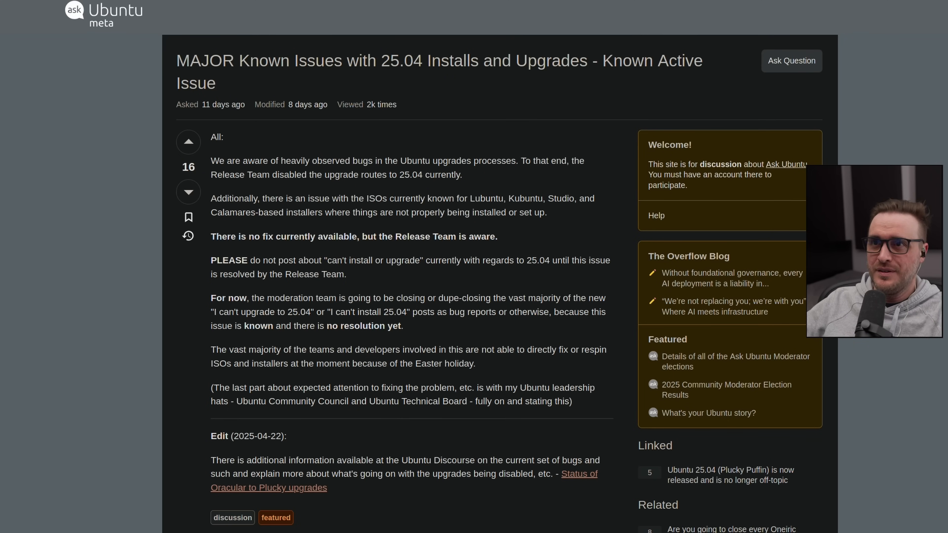
{"action": "mouse_move", "coordinate": [386, 68]}
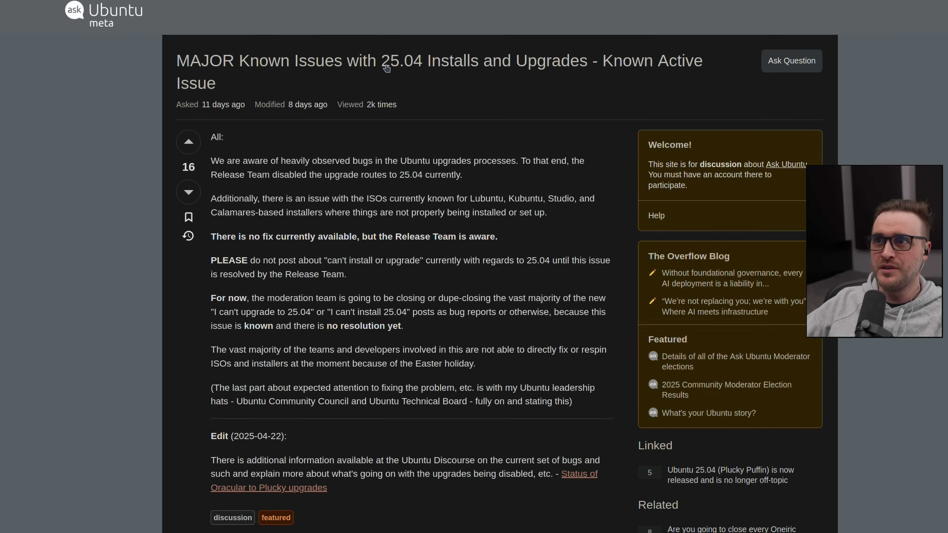
{"action": "mouse_move", "coordinate": [396, 161]}
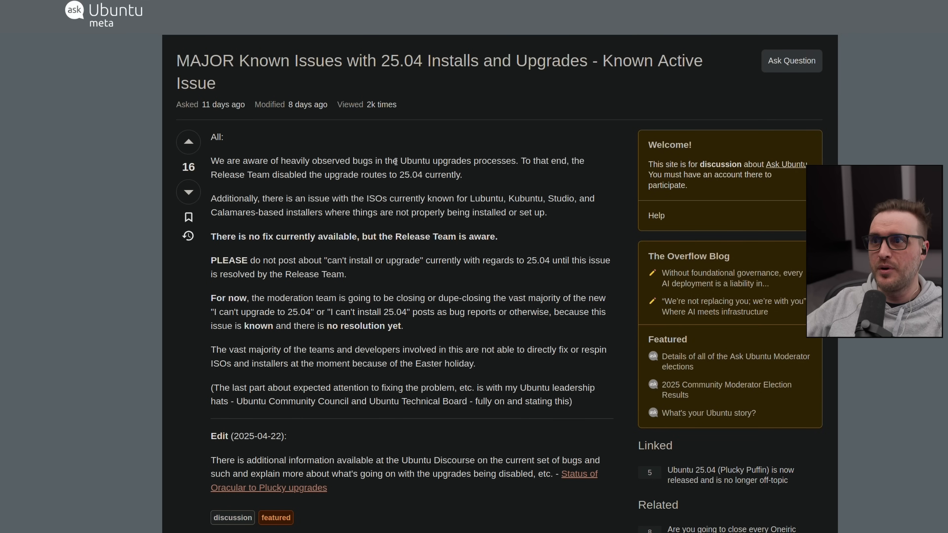
Scroll past the post's tags and edit note to the moderator comments, including Thomas Ward's reply
{"action": "scroll", "scroll_direction": "down", "scroll_amount": 3}
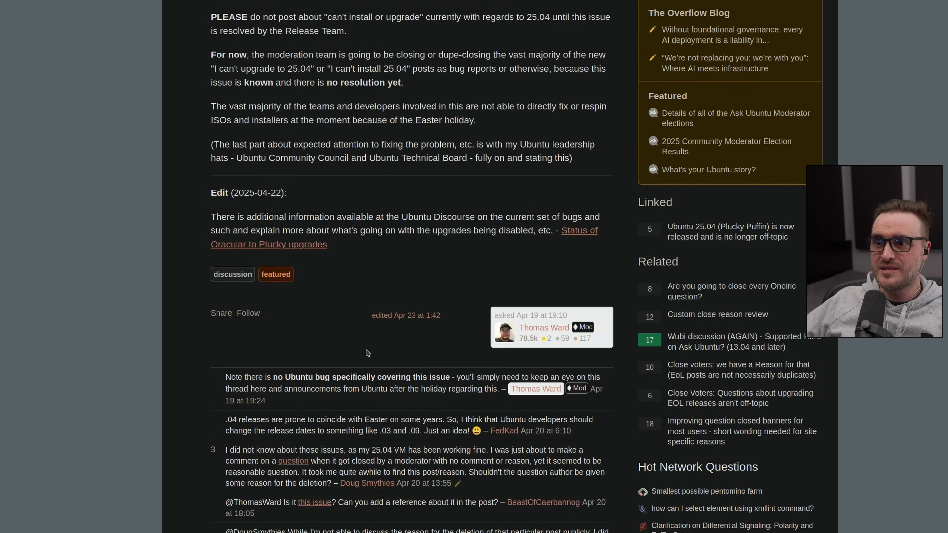
Scroll back to the top of the post to the 'no fix currently available' sentence
{"action": "scroll", "scroll_direction": "up", "scroll_amount": 3}
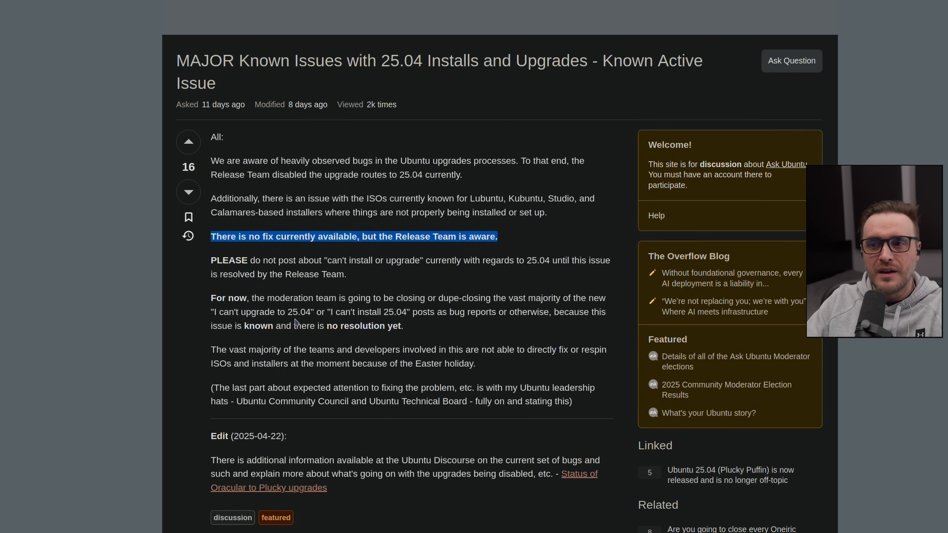